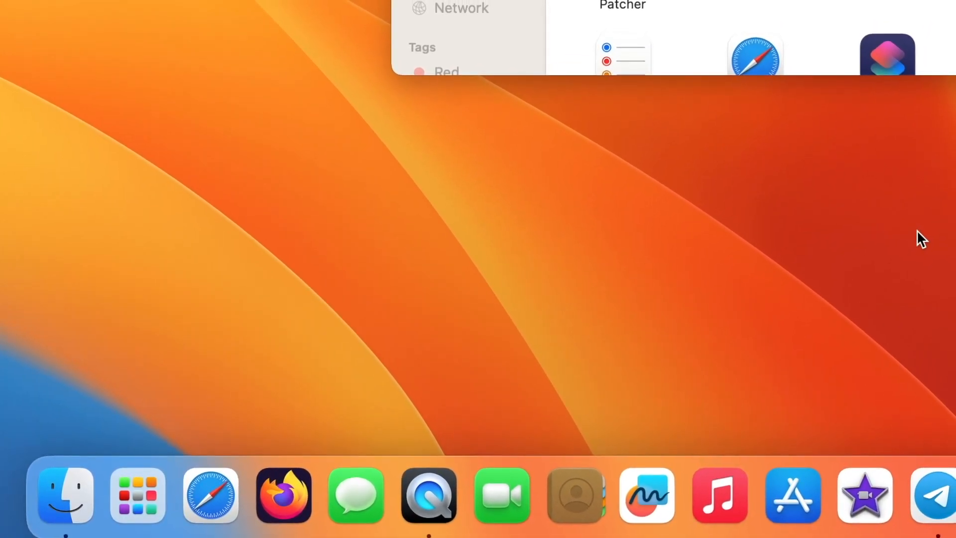
mouse_move(490, 504)
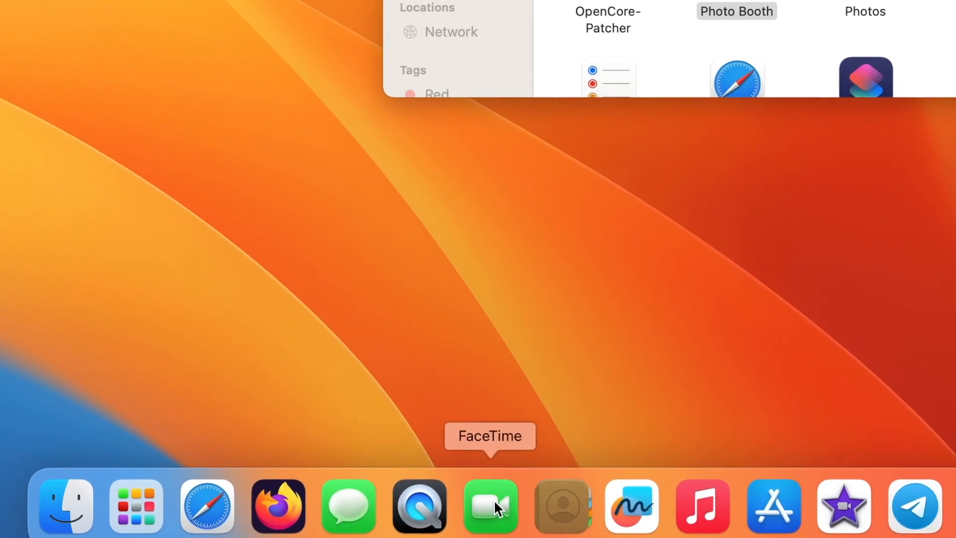
Launch FaceTime and set its microphone input to the iPhone Microphone.
click(490, 505)
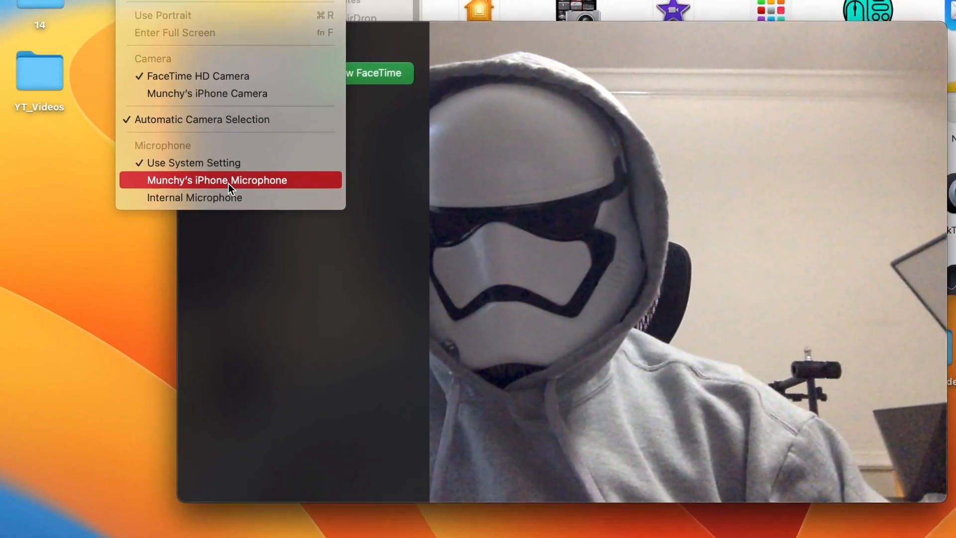
click(230, 180)
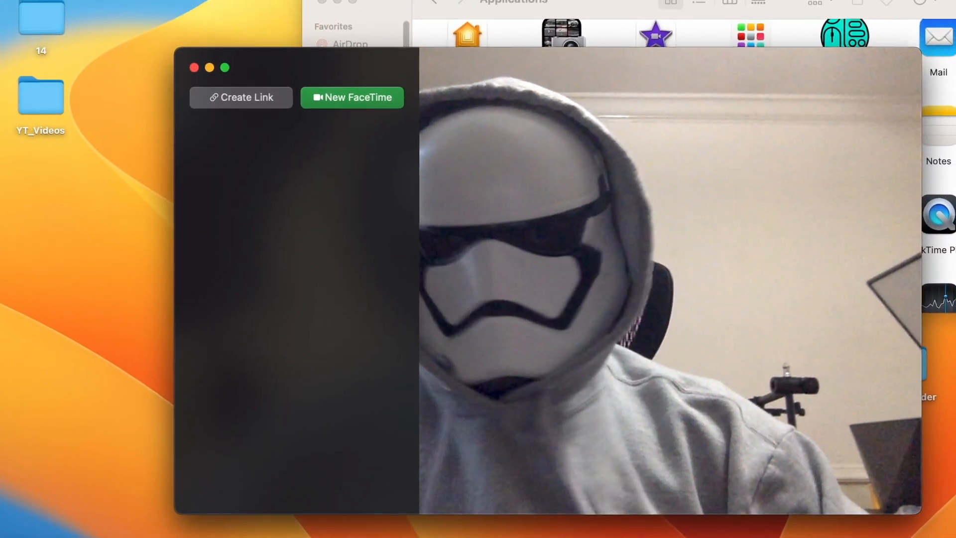
click(948, 5)
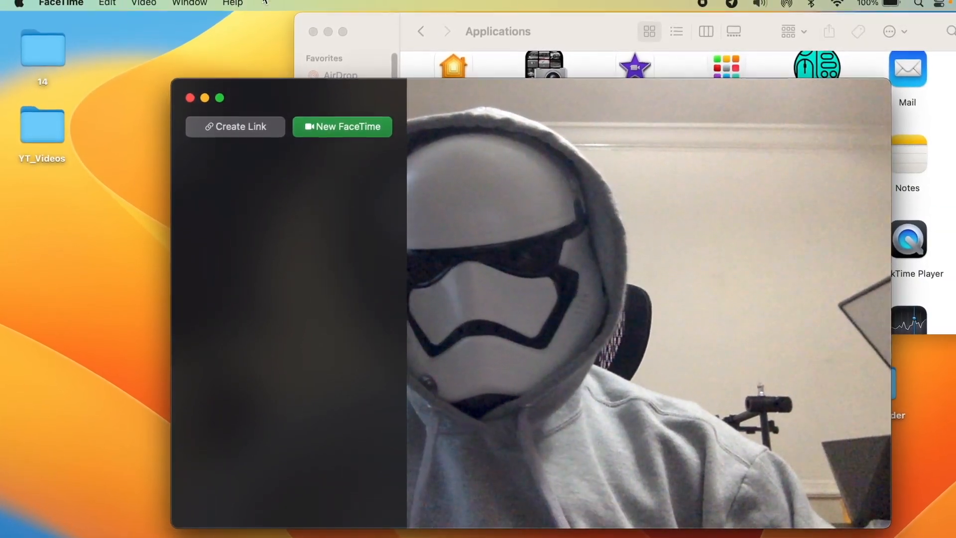
Try repeatedly to switch FaceTime's camera to the iPhone Camera from the Video menu.
click(144, 6)
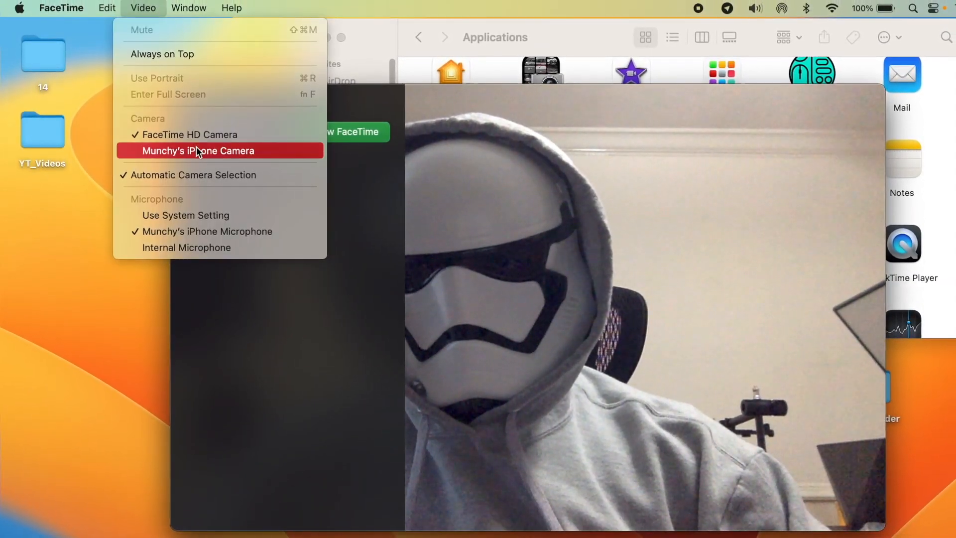
click(197, 150)
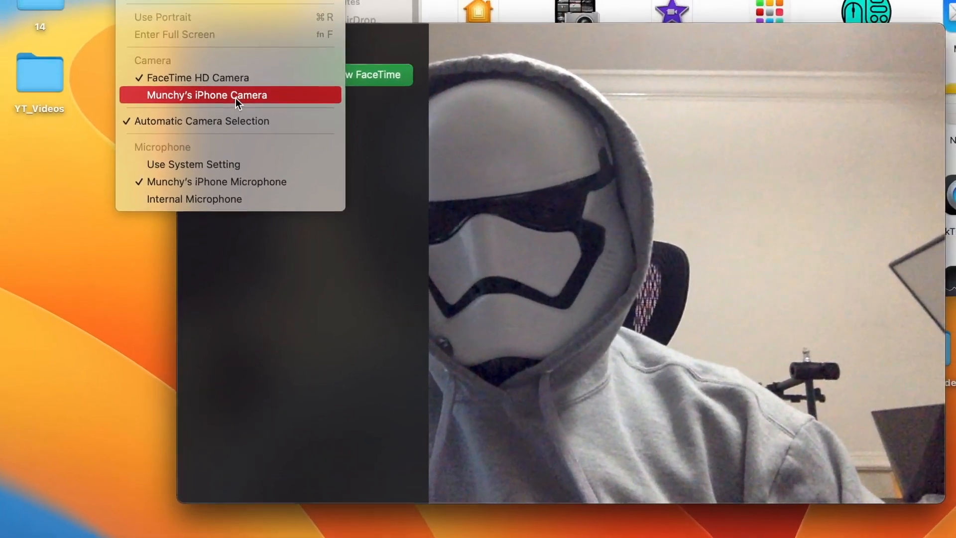
click(206, 95)
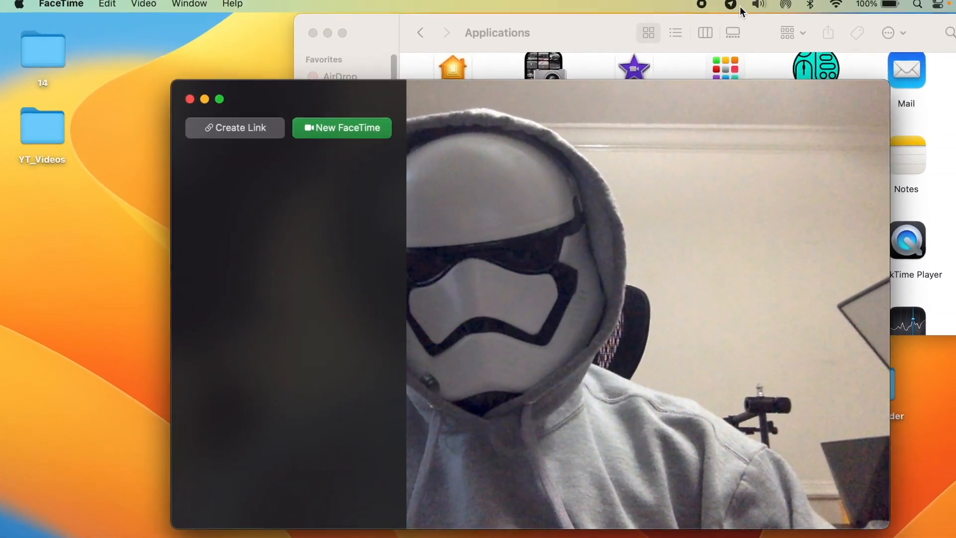
click(143, 5)
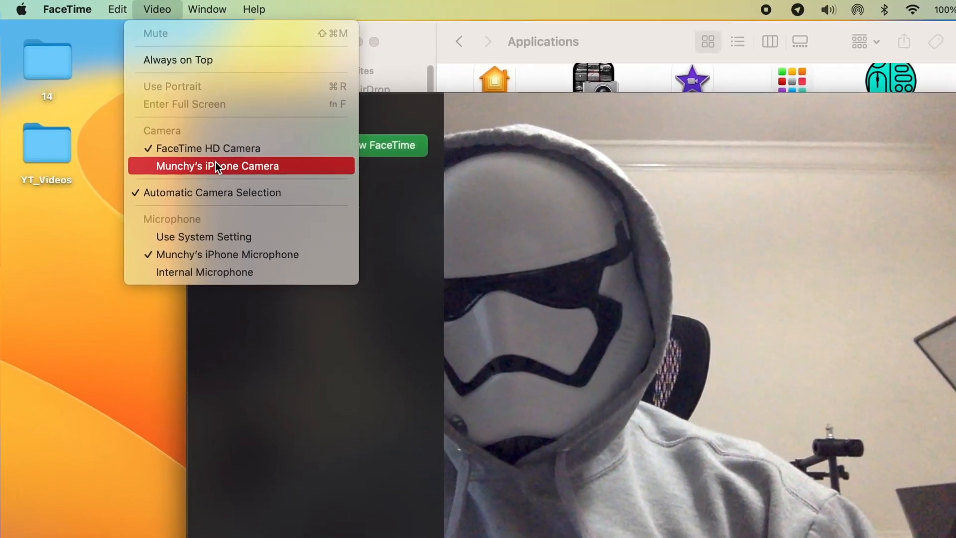
click(217, 165)
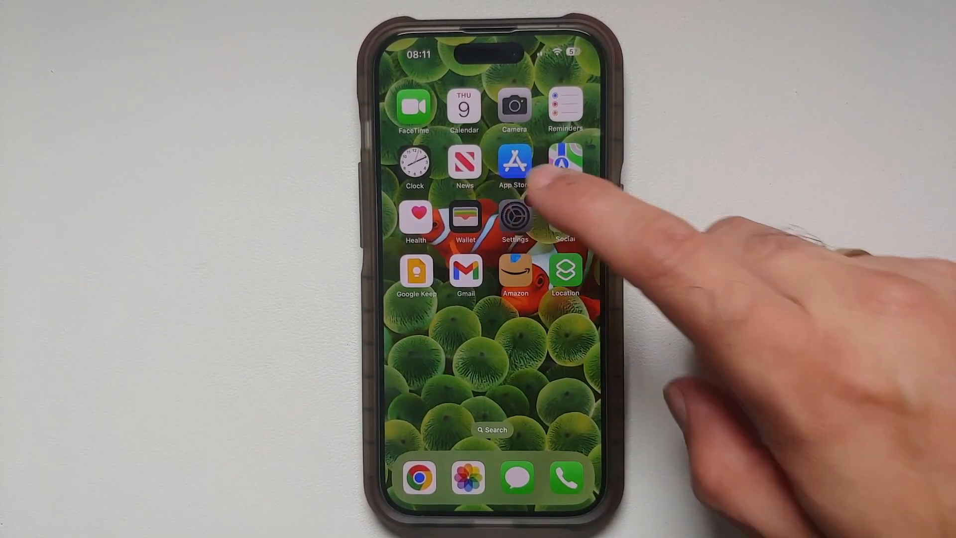
Open the iPhone's Settings app and go to its General page.
click(514, 221)
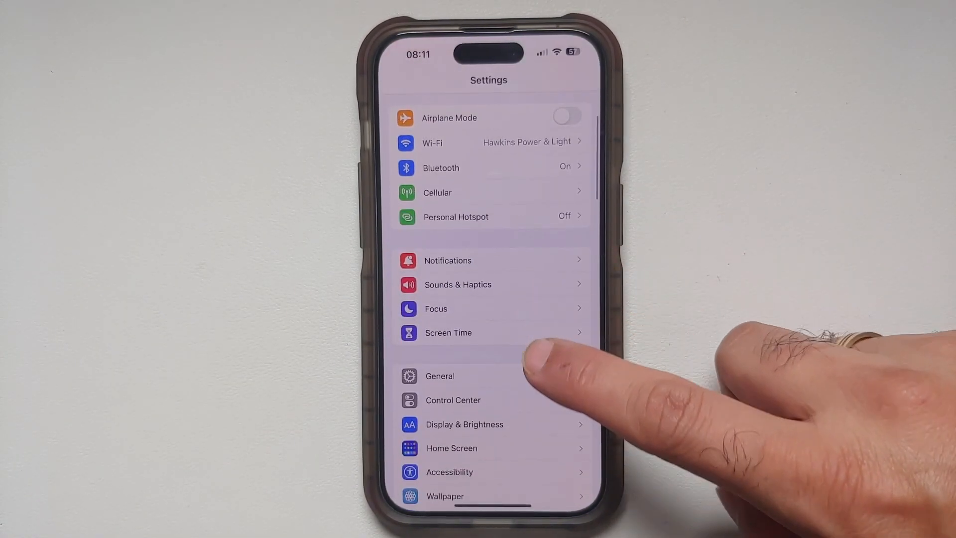
click(439, 375)
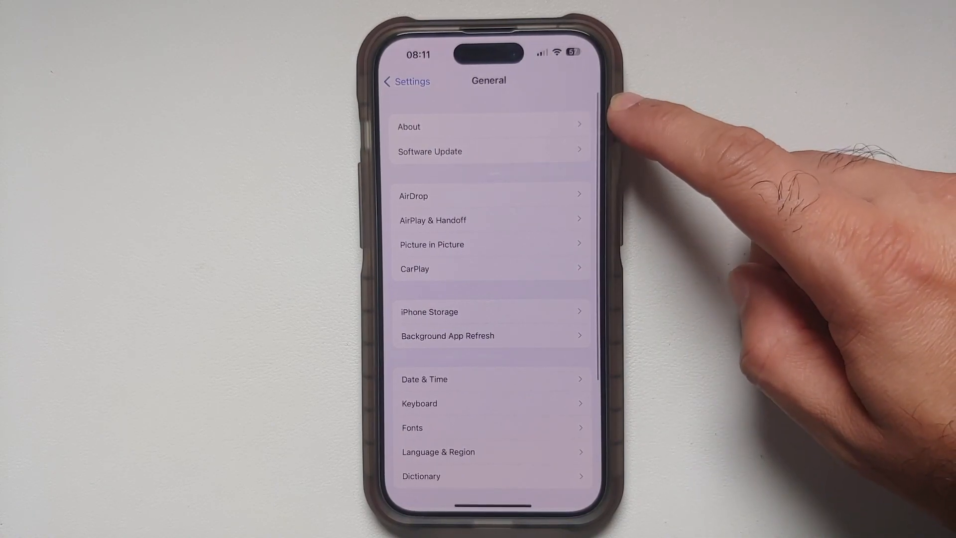
click(408, 126)
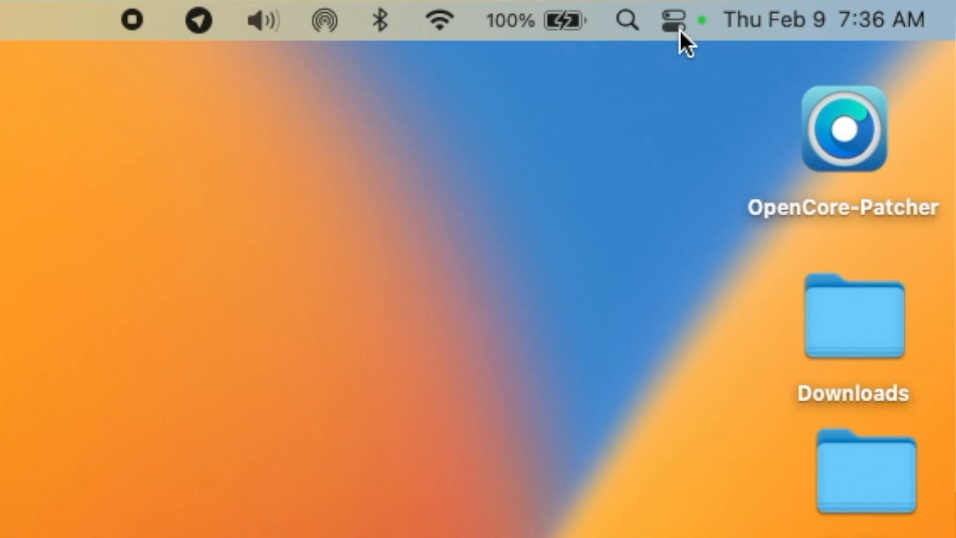
Show Control Center's Video Effects: Center Stage, Portrait, Studio Light and Desk View.
click(669, 20)
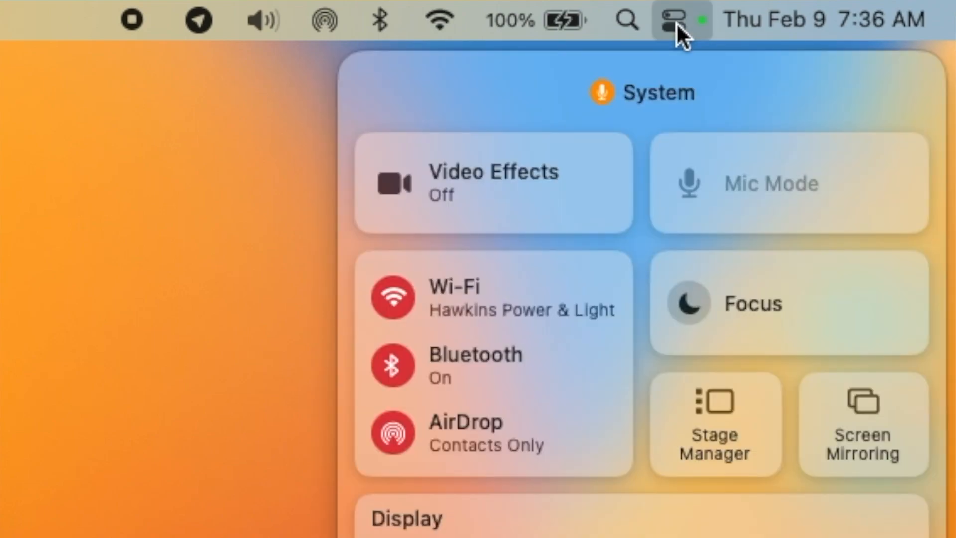
mouse_move(549, 210)
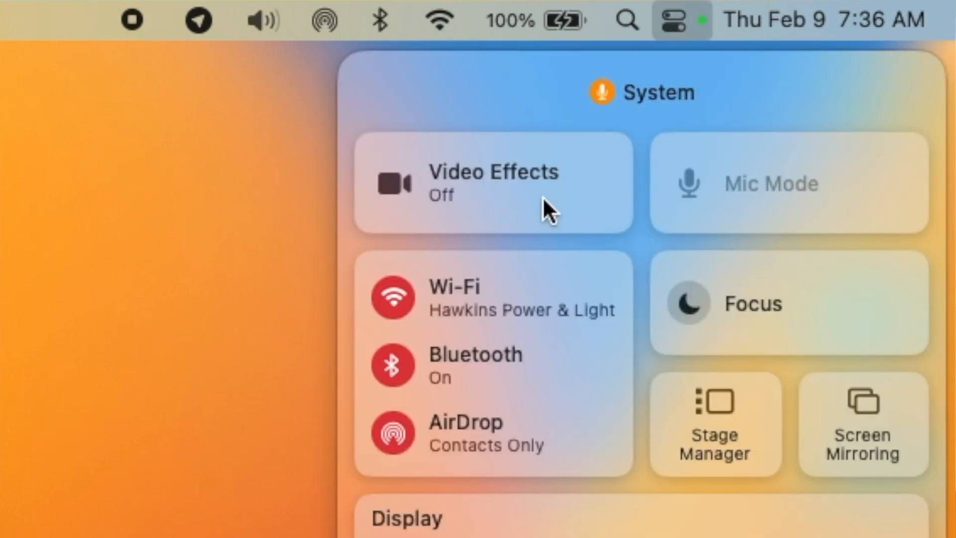
click(492, 182)
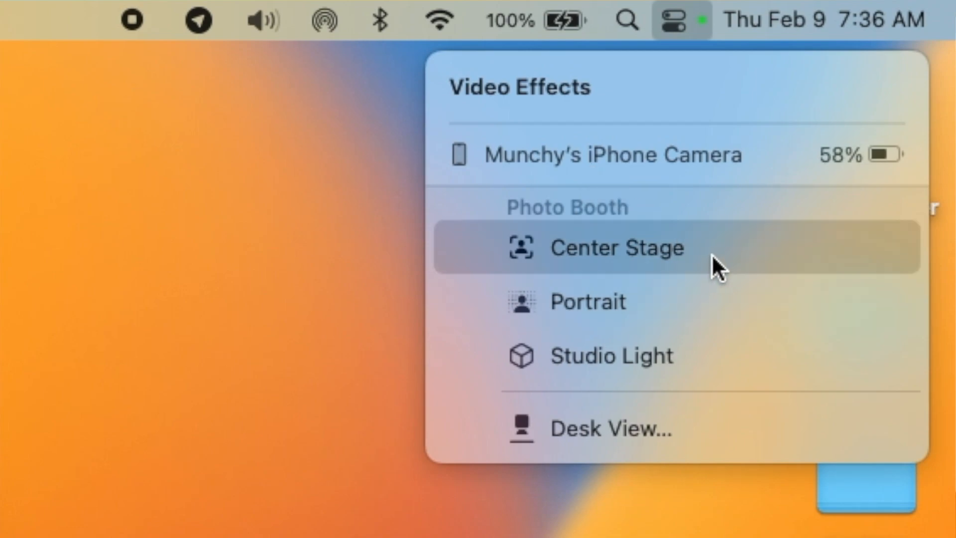
mouse_move(746, 268)
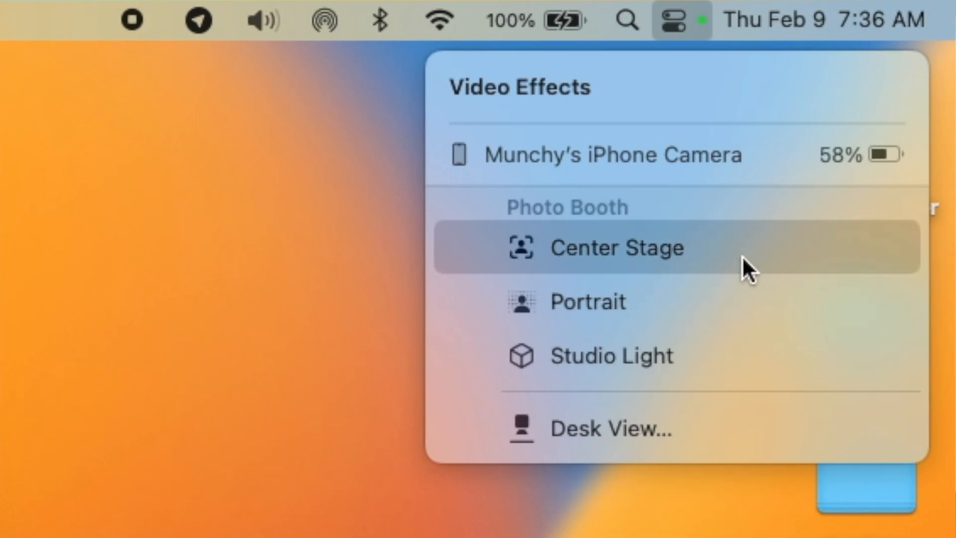
mouse_move(750, 302)
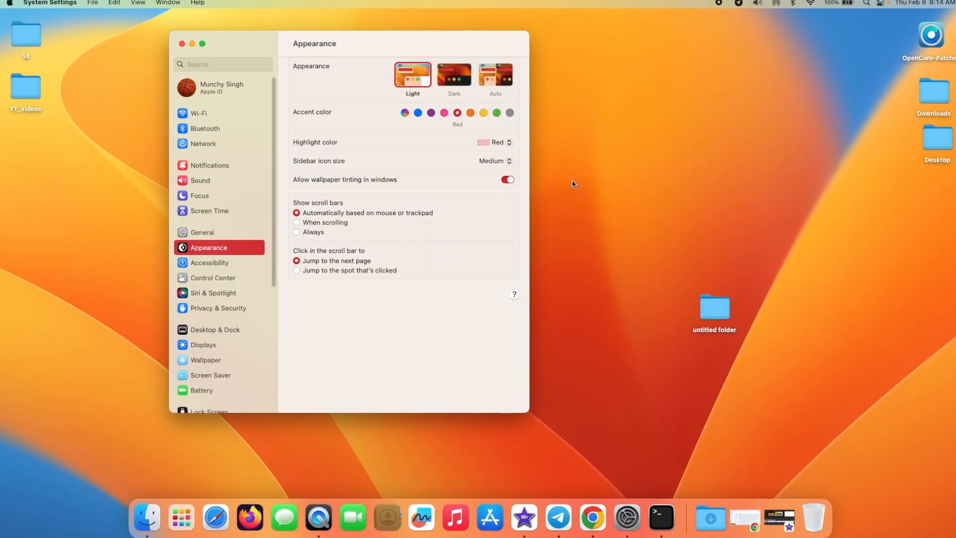
View General > About in System Settings to confirm macOS Ventura Version 13.2.
click(201, 231)
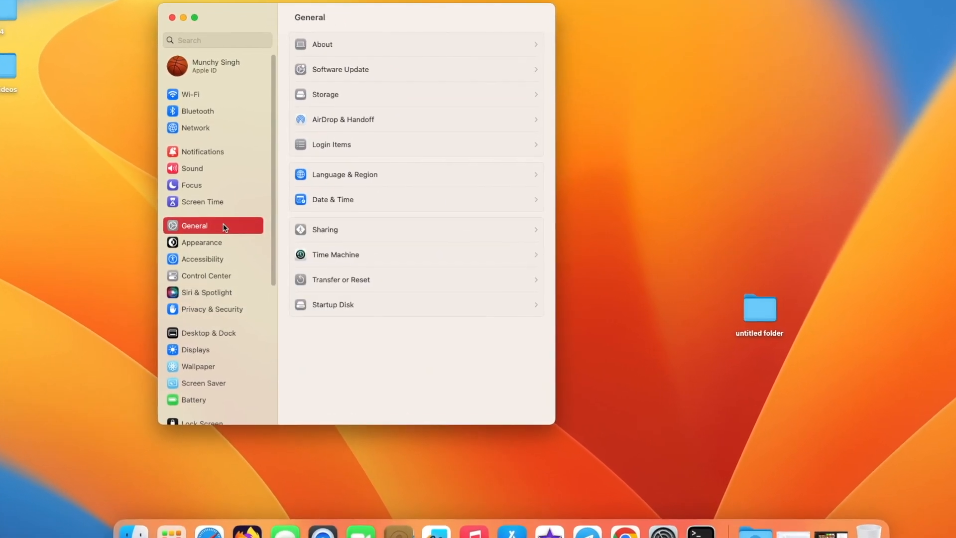
click(321, 44)
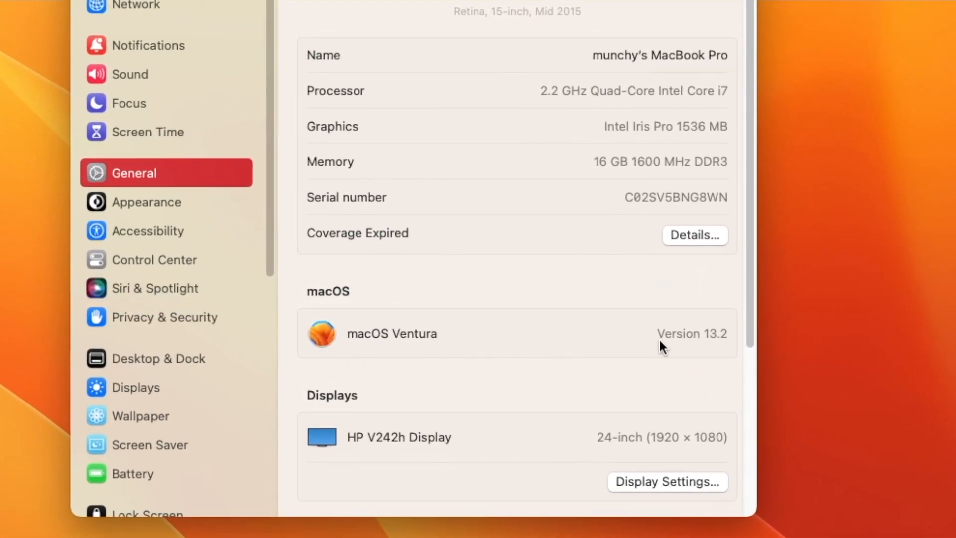
scroll(down, 3)
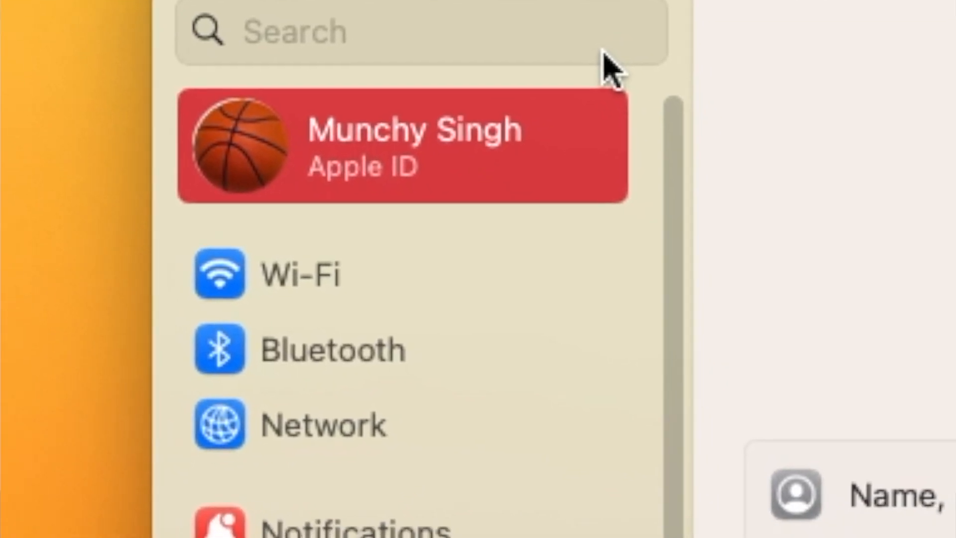
Scroll the Apple ID page to the devices: MacBook Pro, iPhone 12 mini, iPhone 14 Pro.
scroll(down, 3)
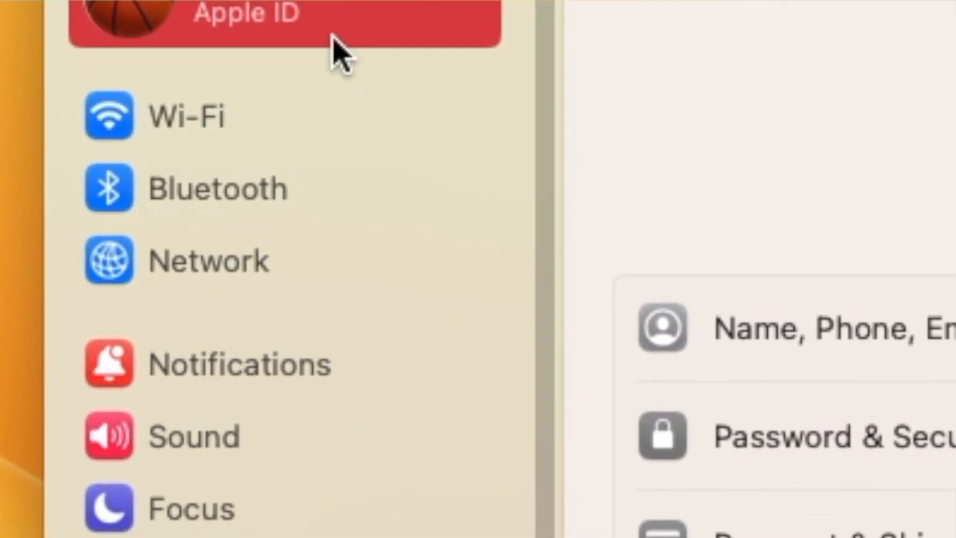
scroll(down, 3)
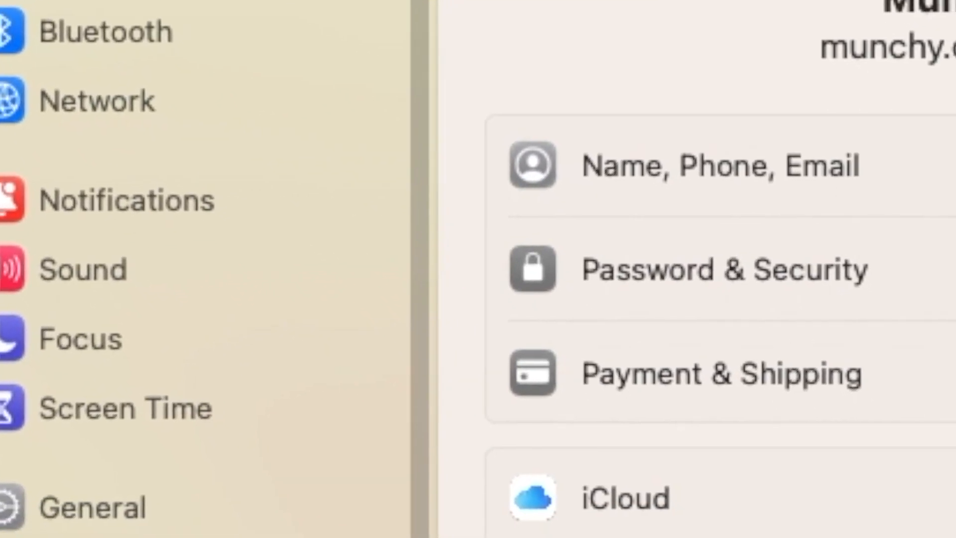
scroll(down, 3)
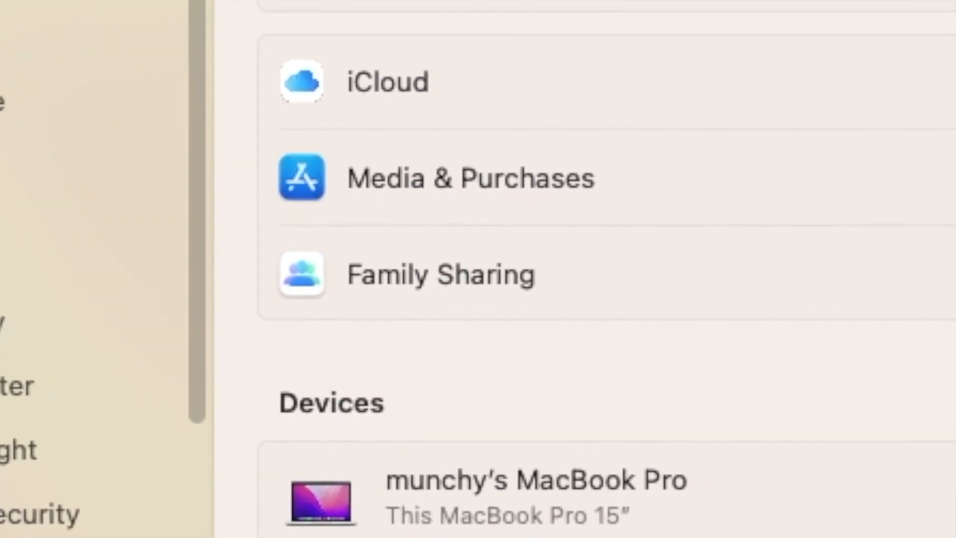
scroll(down, 3)
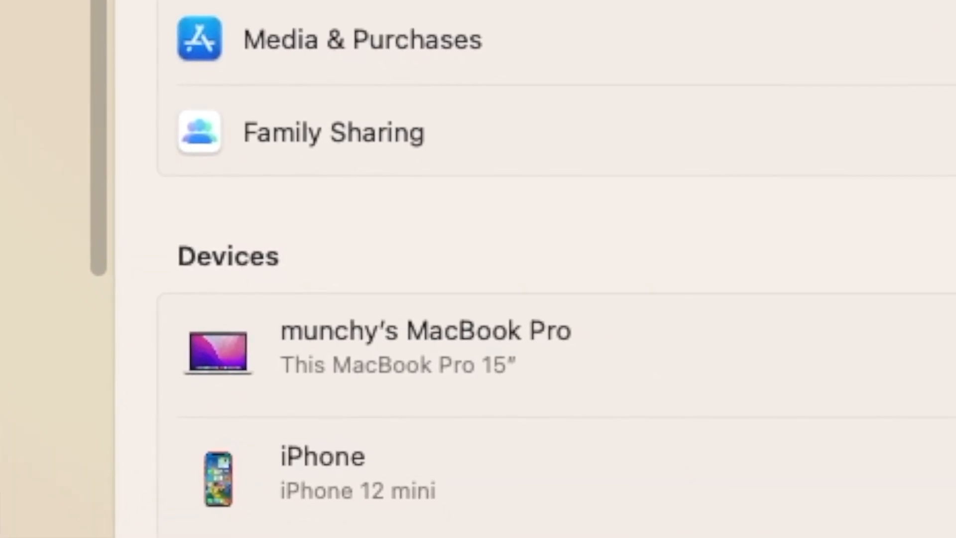
scroll(down, 3)
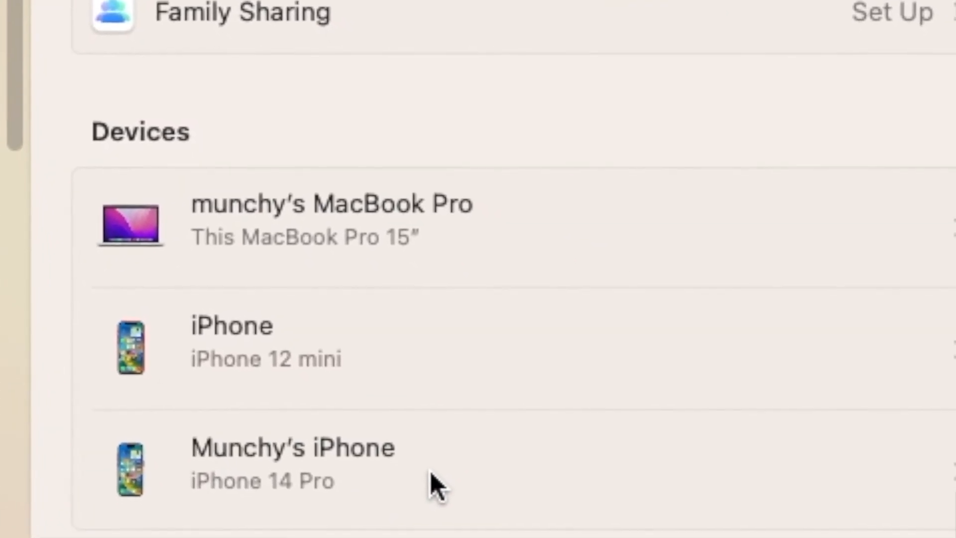
scroll(down, 3)
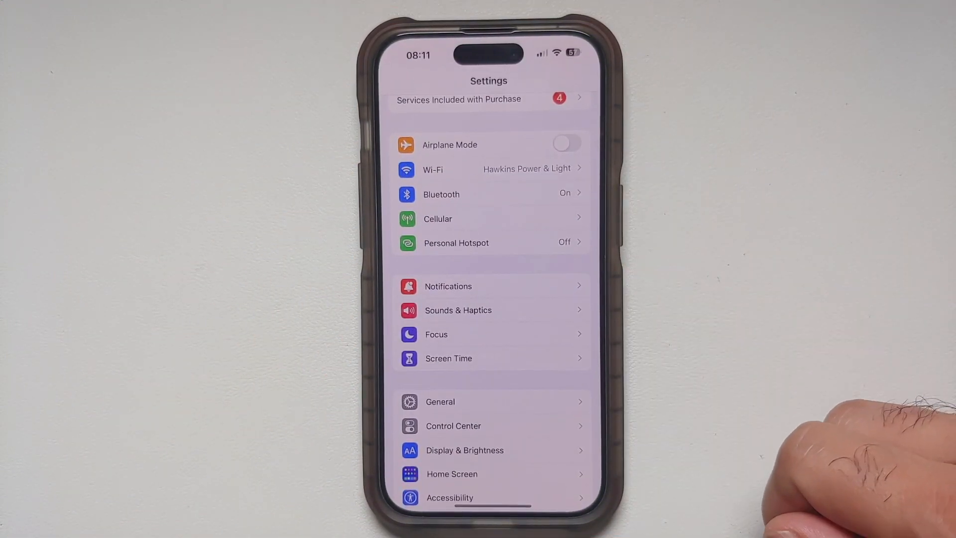
Turn on Continuity Camera in General > AirPlay & Handoff on the iPhone.
click(439, 401)
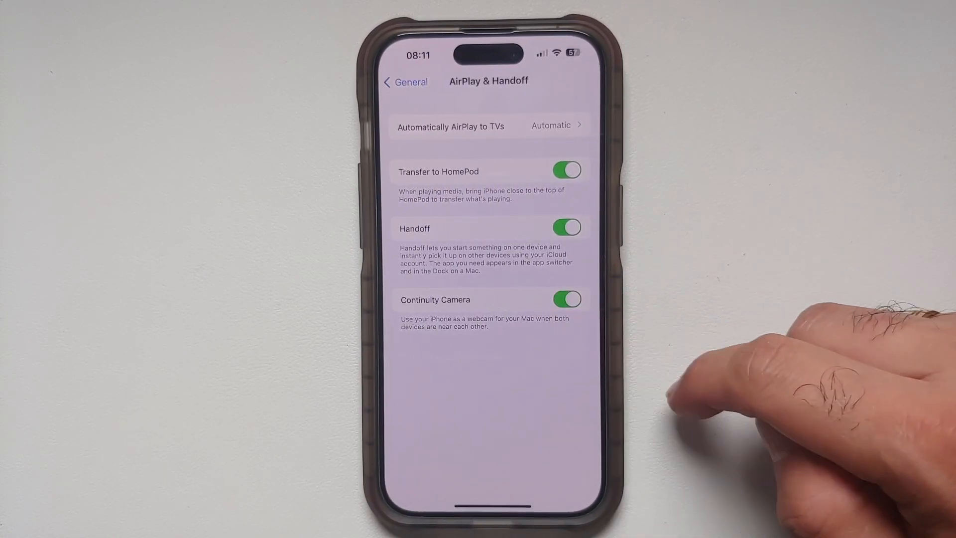
click(566, 299)
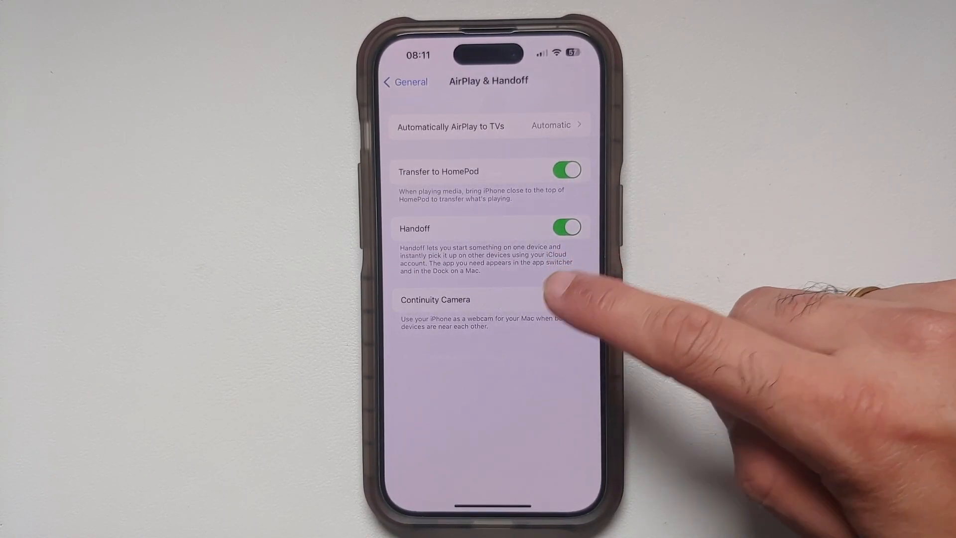
click(565, 299)
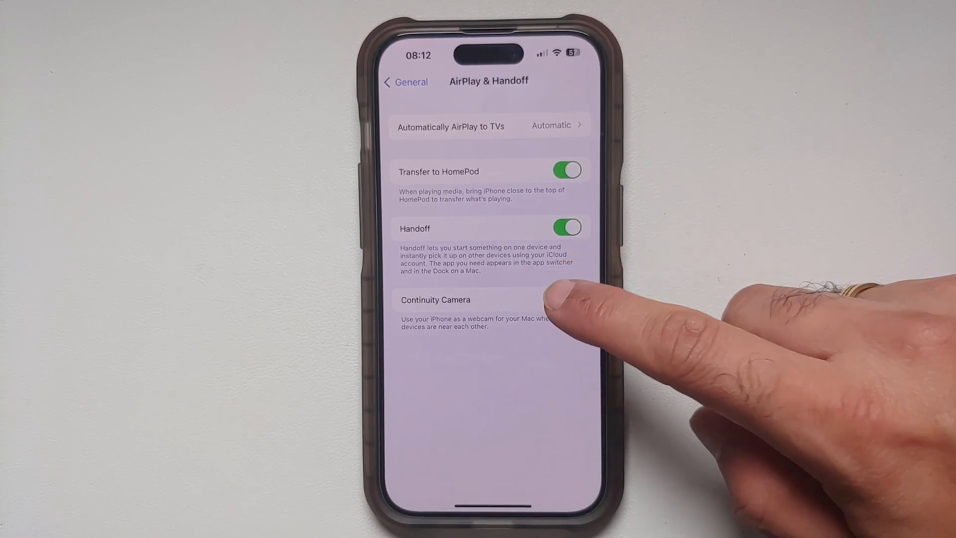
click(566, 300)
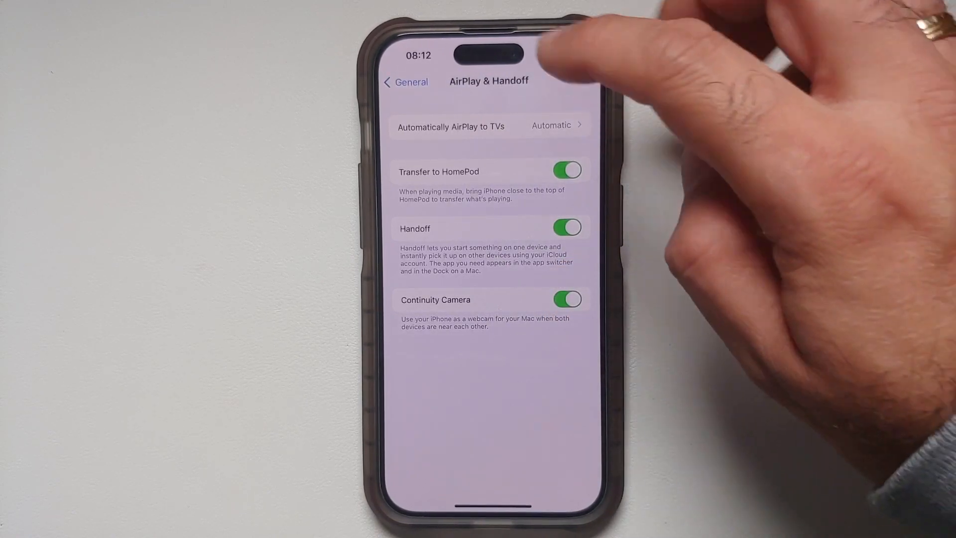
click(405, 82)
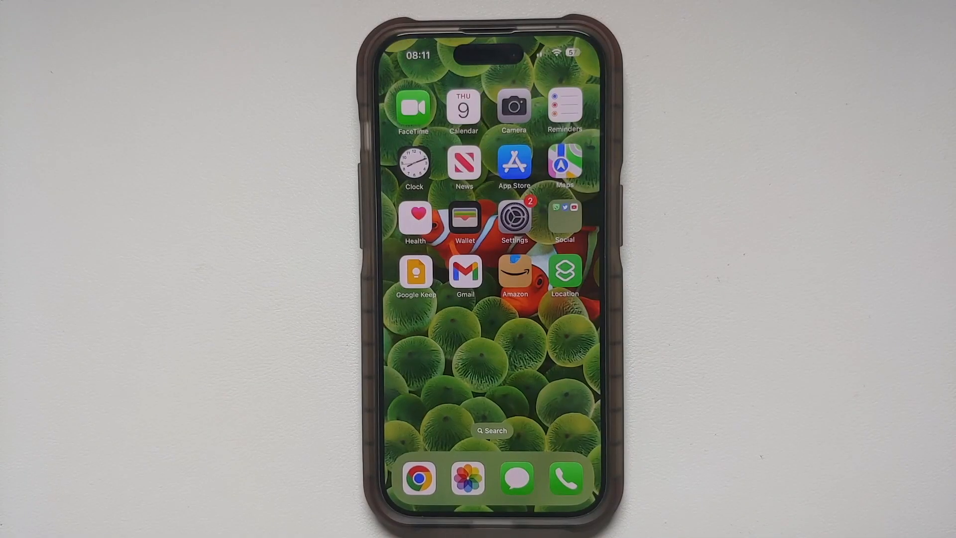
Reopen iPhone Settings > General > AirPlay & Handoff and toggle the Continuity Camera switch.
click(514, 221)
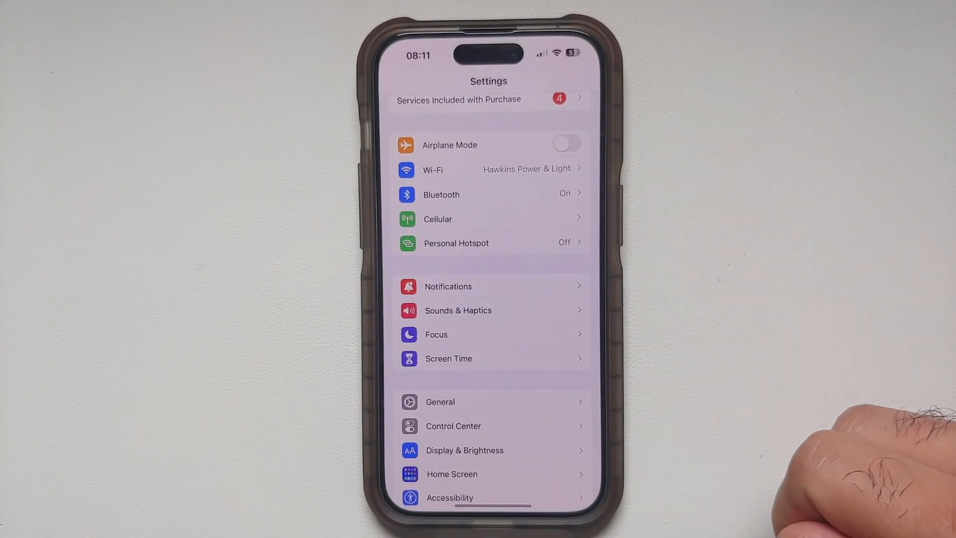
scroll(down, 3)
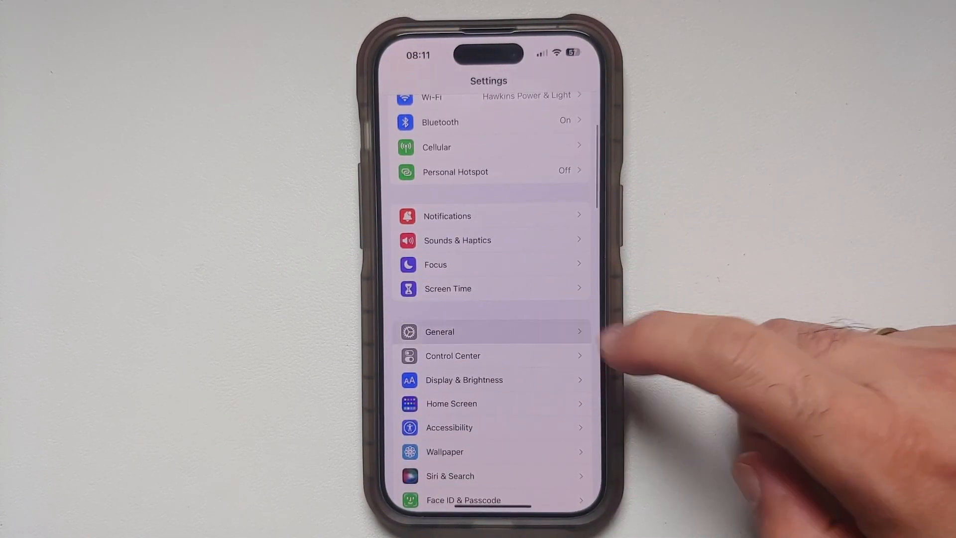
click(439, 331)
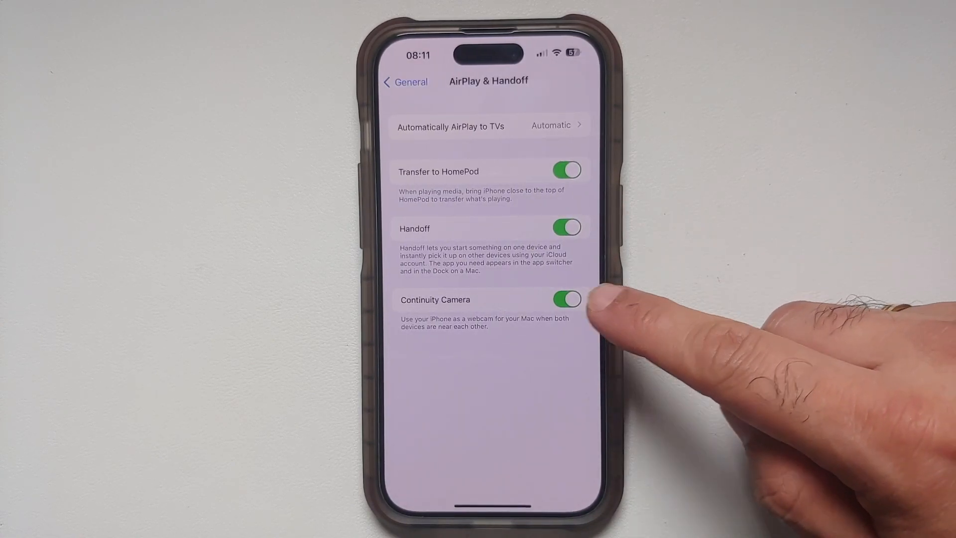
click(567, 299)
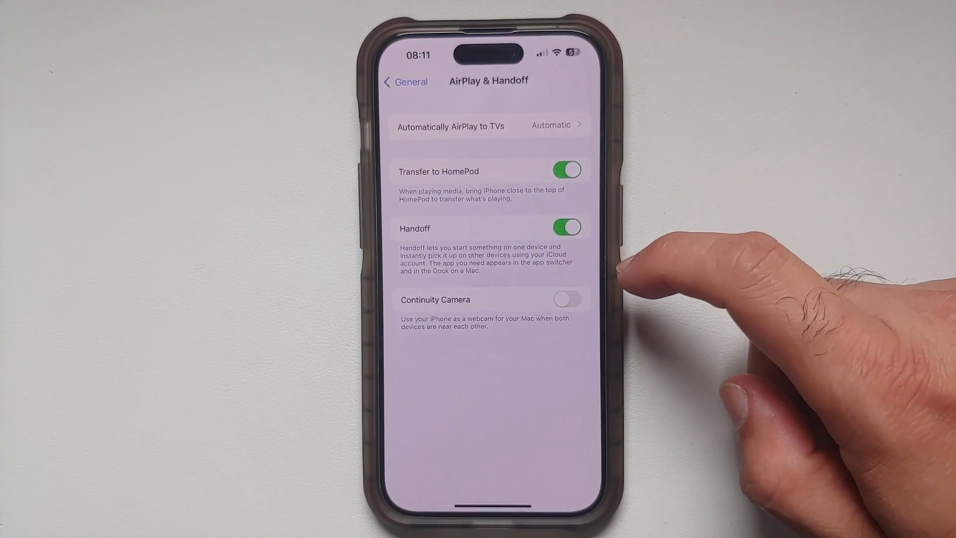
click(565, 299)
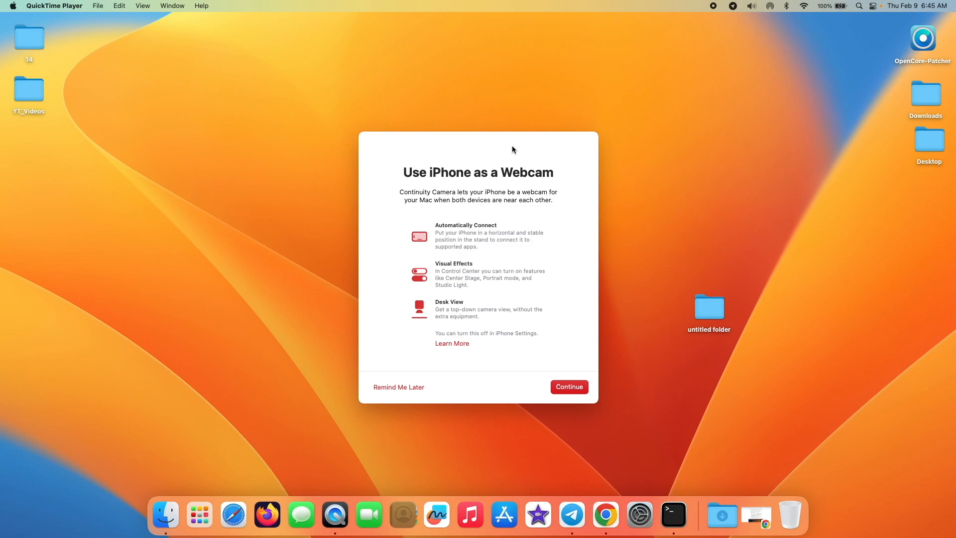
mouse_move(713, 10)
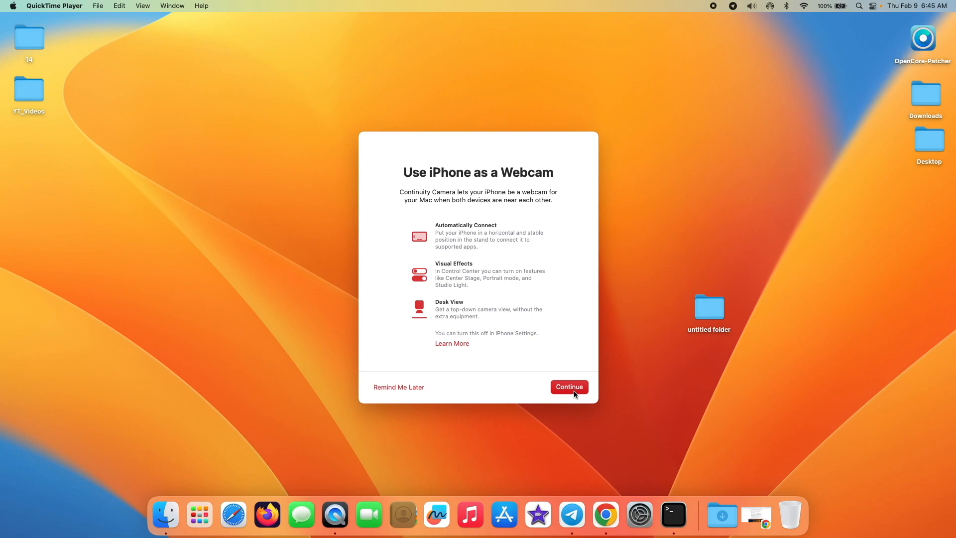
Continue past the 'Use iPhone as a Webcam' introduction dialog.
click(567, 387)
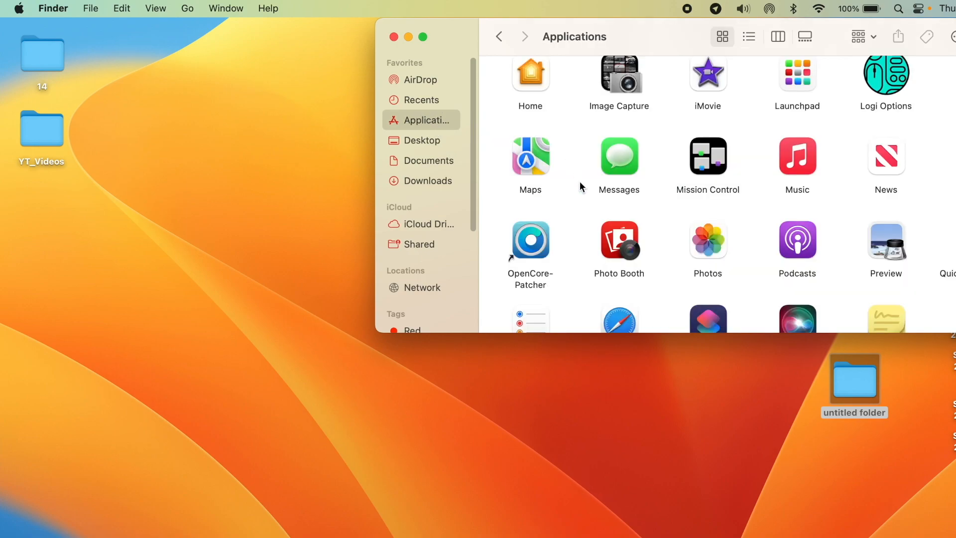
Launch Photo Booth from the Applications folder.
double_click(619, 241)
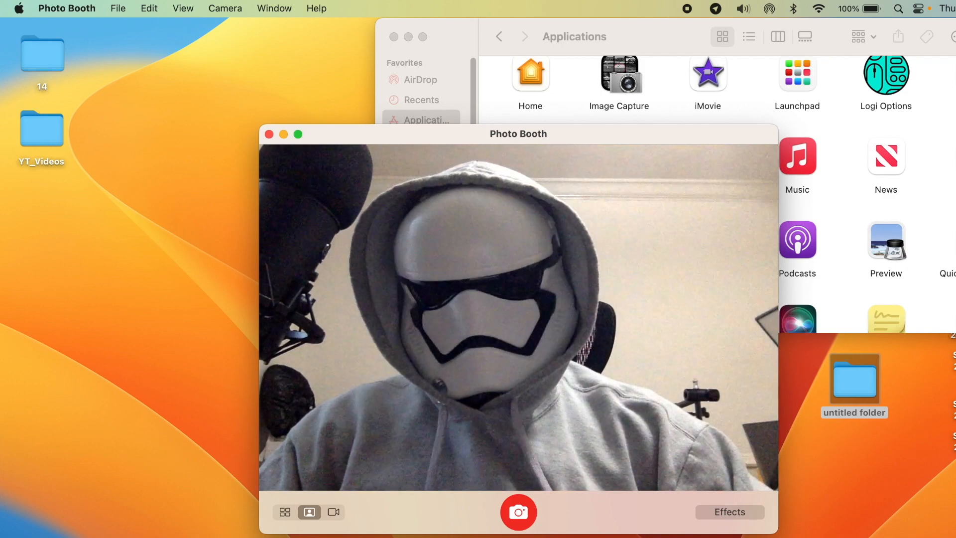
mouse_move(225, 9)
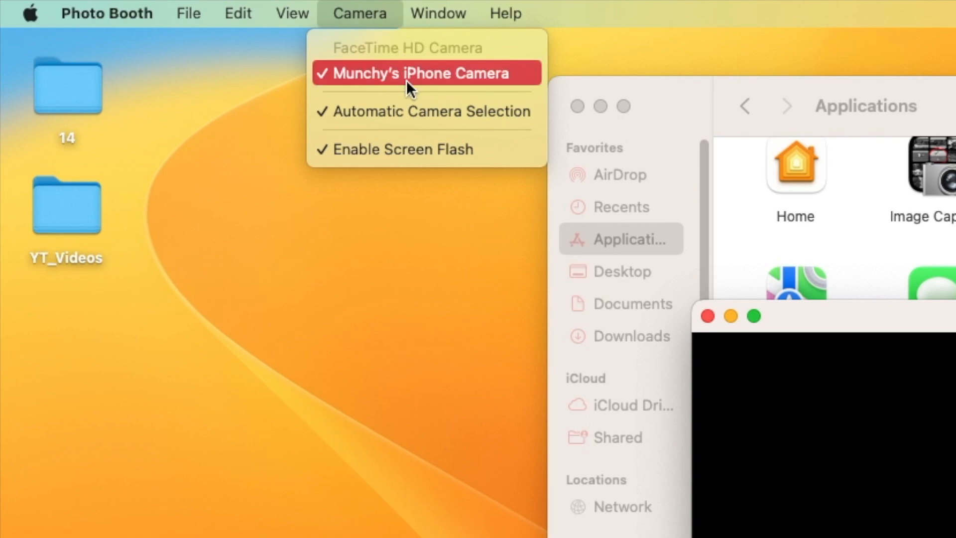
mouse_move(423, 56)
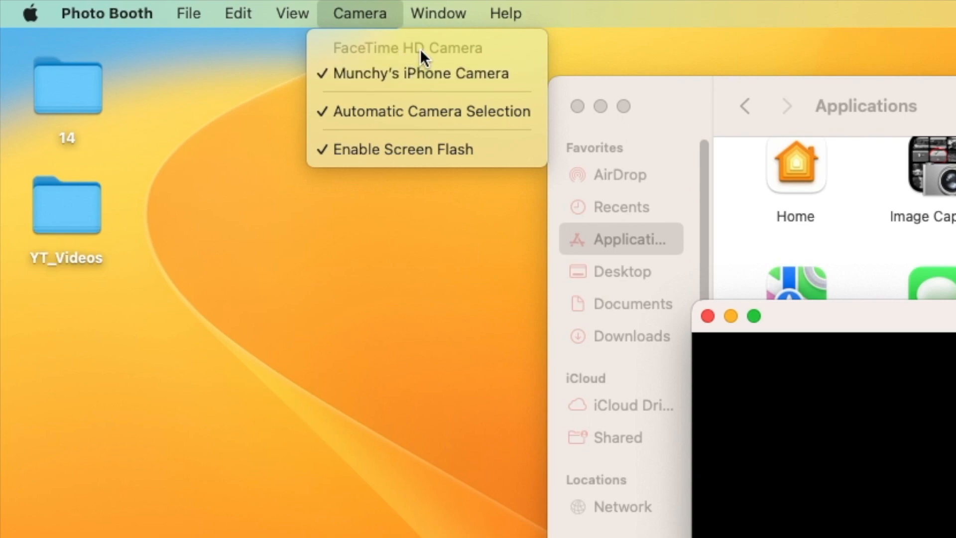
mouse_move(418, 73)
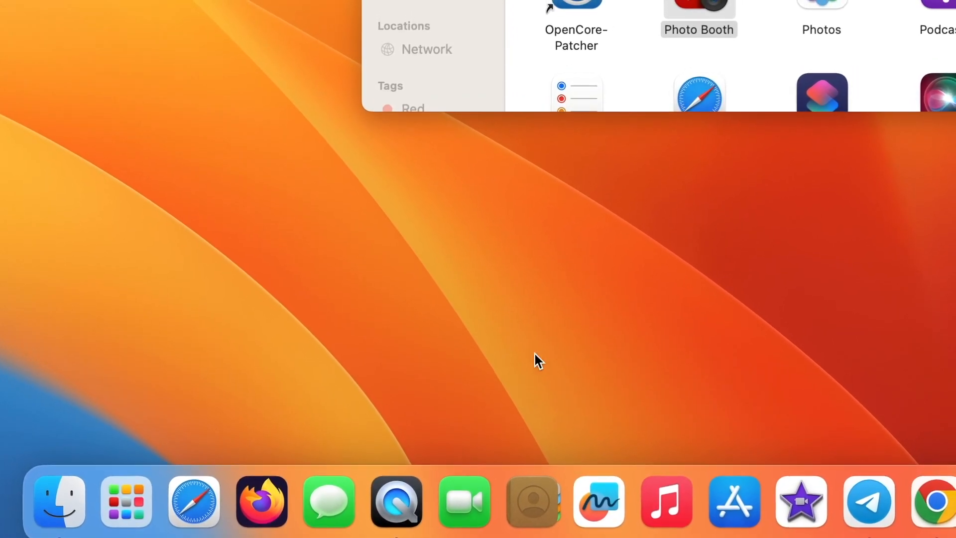
mouse_move(458, 500)
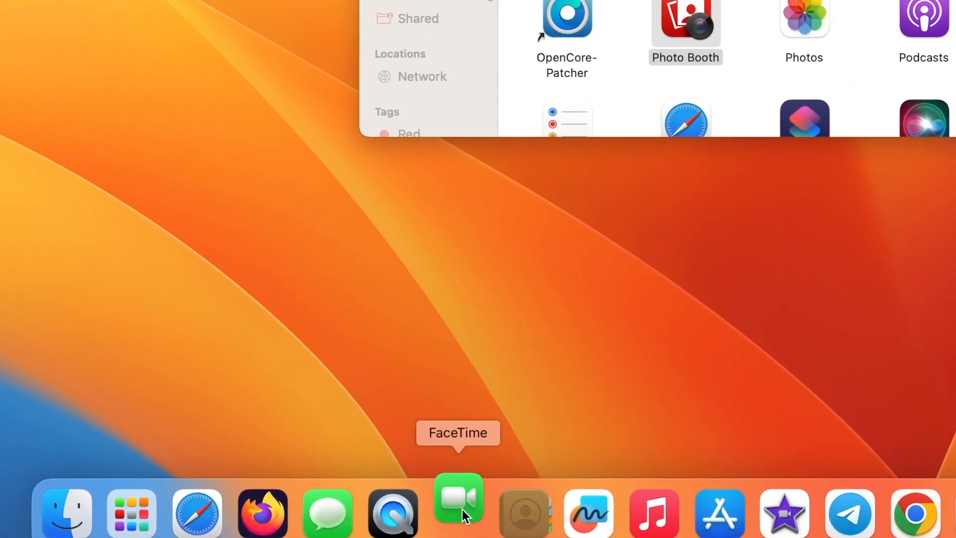
Relaunch FaceTime and set its microphone to the iPhone Microphone.
click(458, 510)
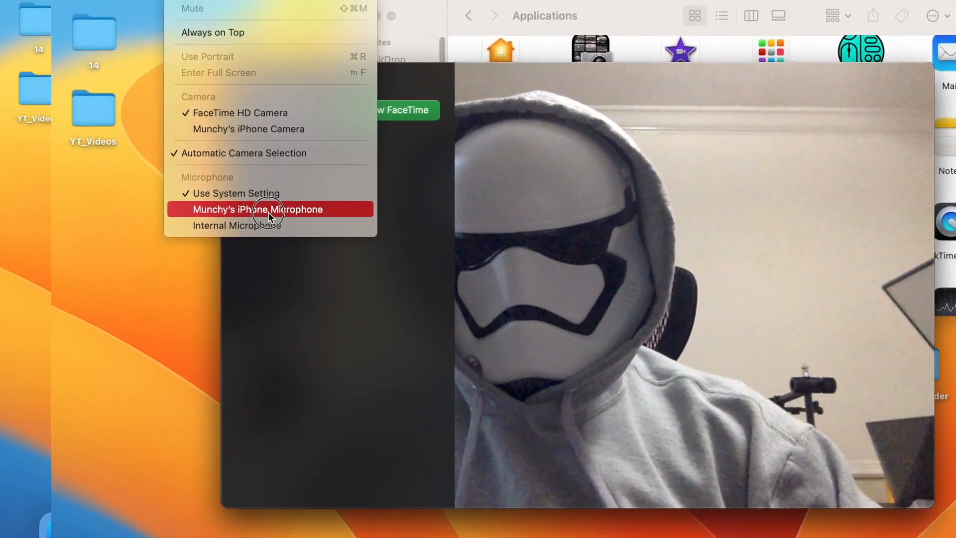
click(257, 209)
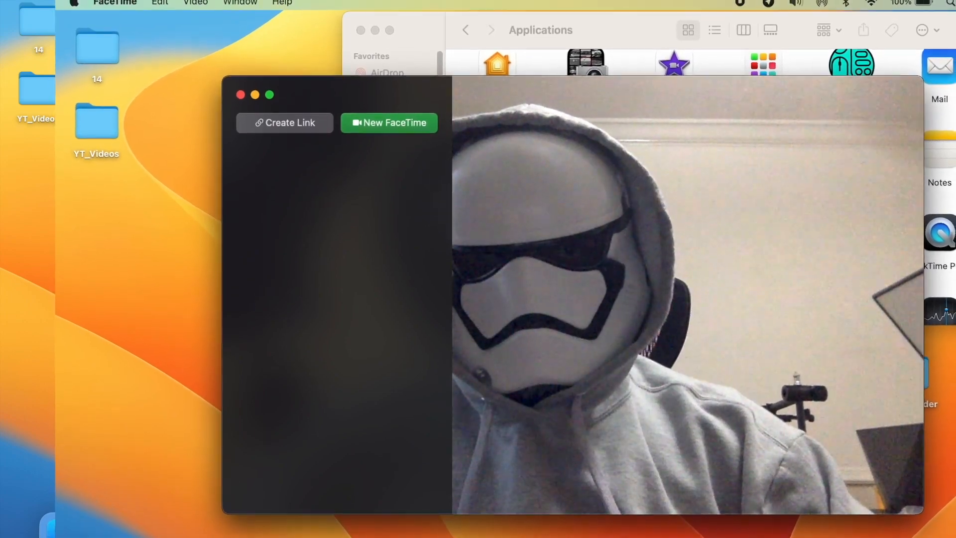
click(817, 7)
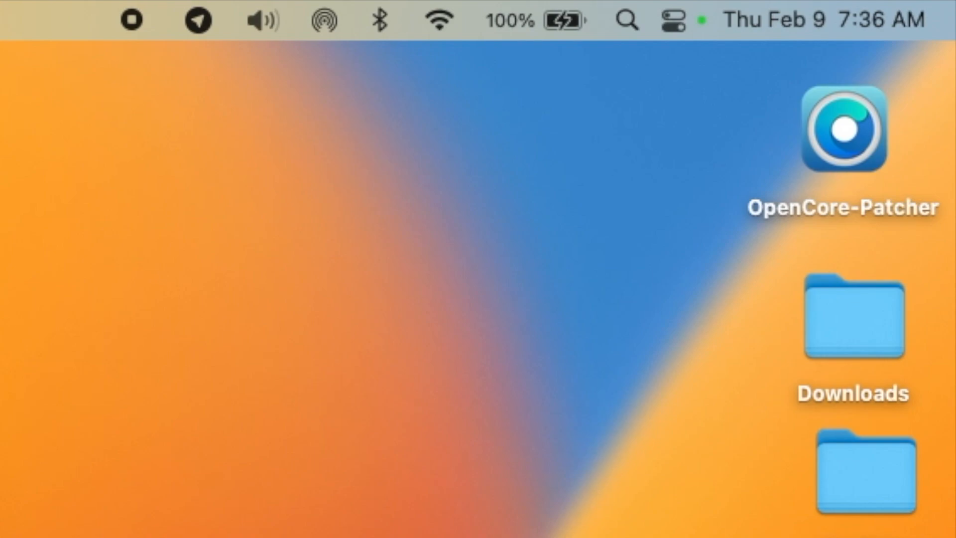
mouse_move(309, 298)
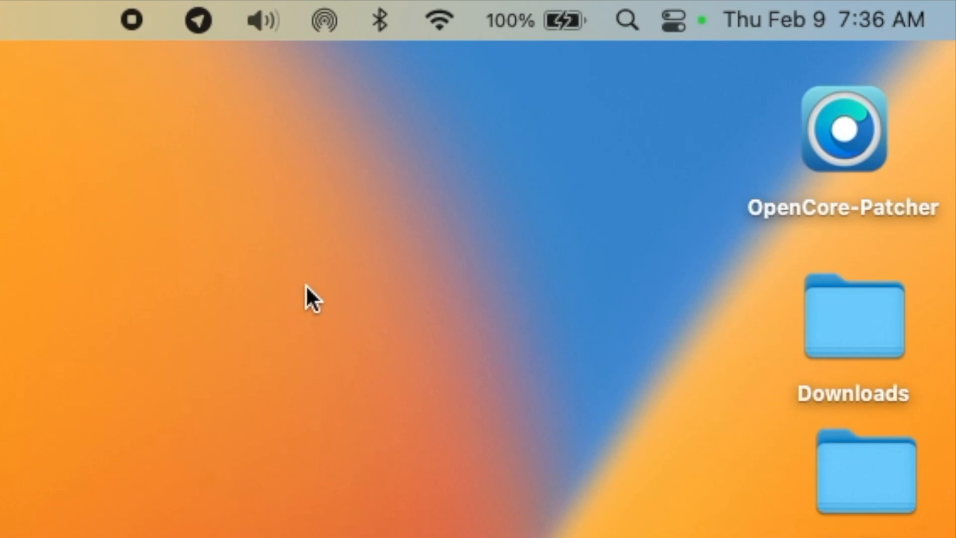
mouse_move(684, 43)
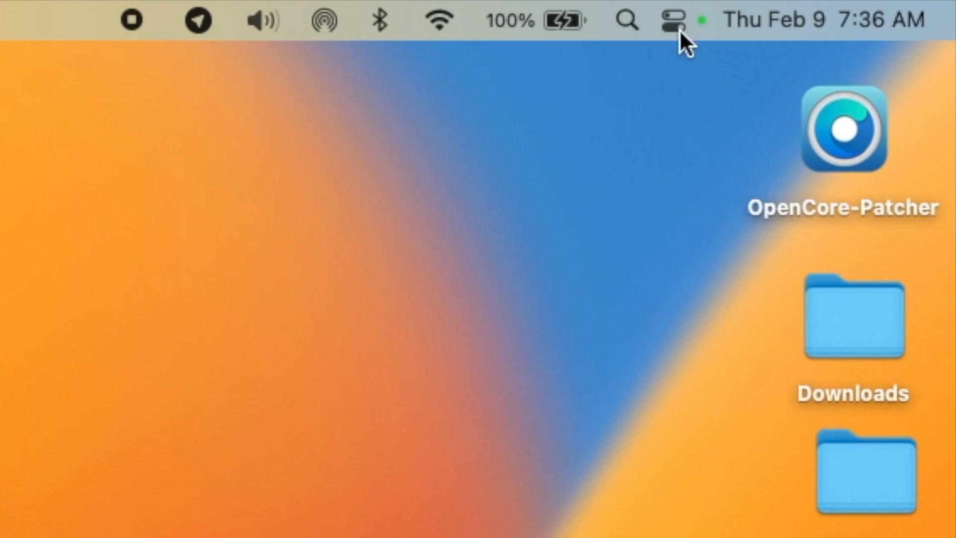
Show the iPhone camera's Video Effects in Control Center: Center Stage, Portrait, Studio Light, Desk View.
click(671, 19)
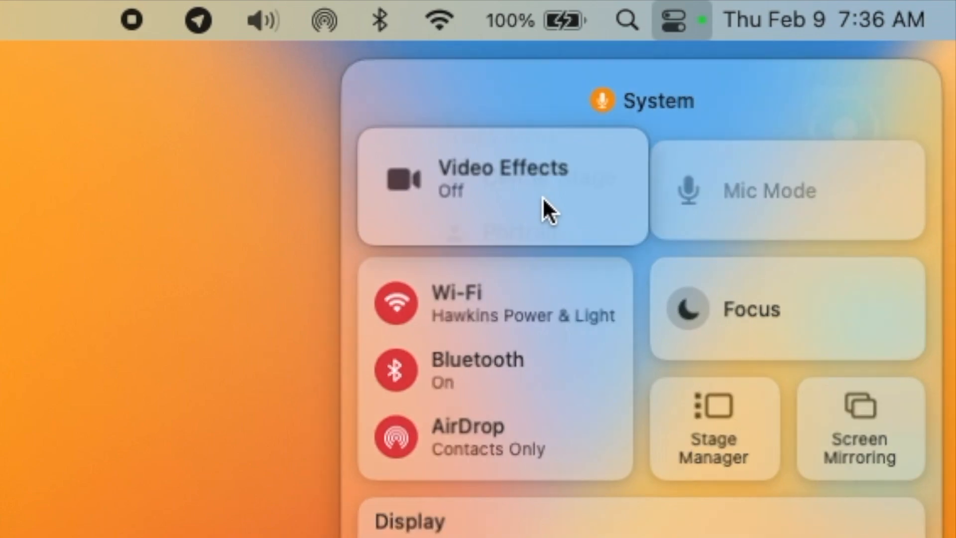
click(501, 186)
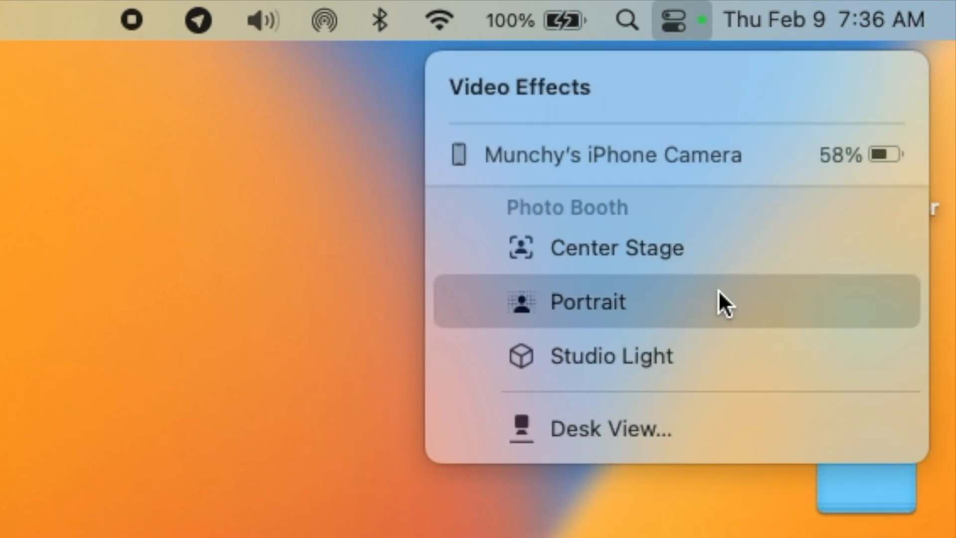
mouse_move(746, 265)
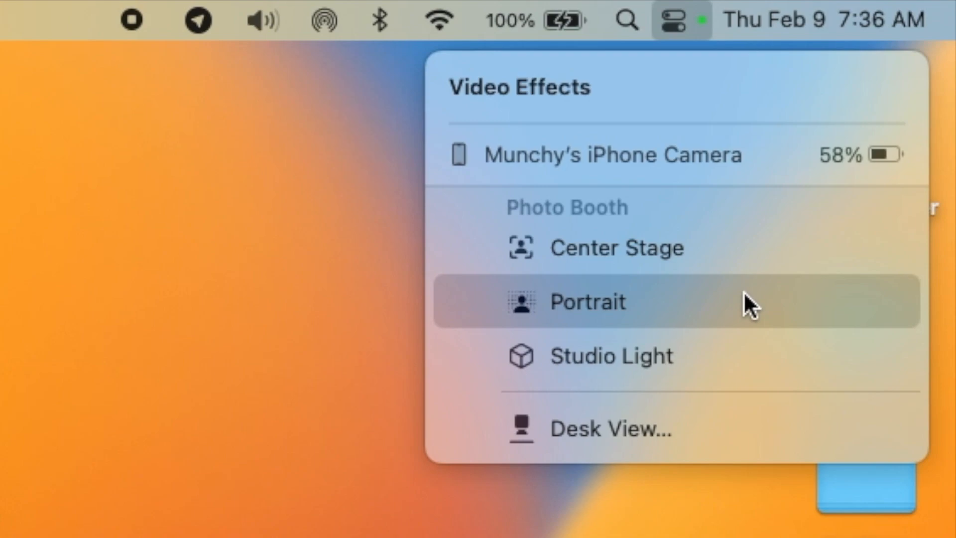
mouse_move(749, 255)
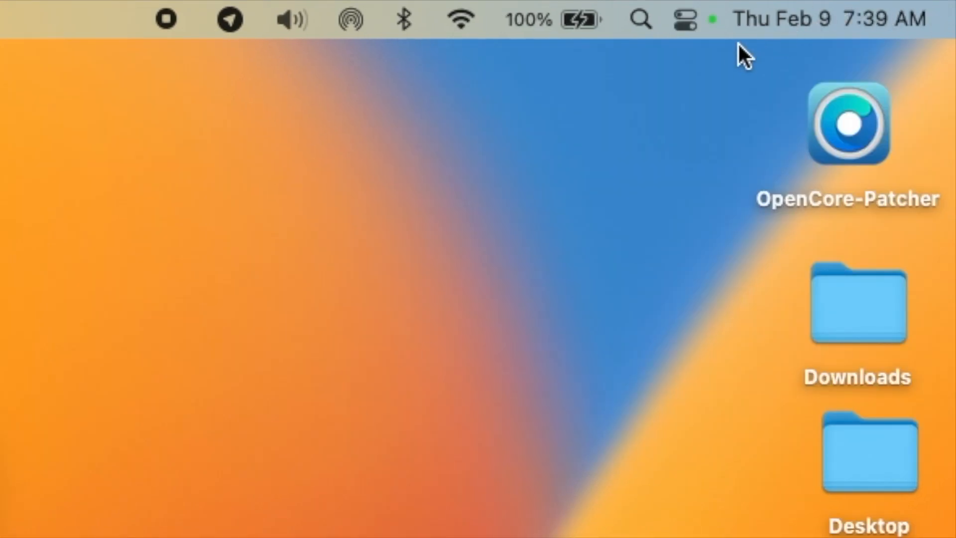
Show Control Center's Mic Mode choices, Voice Isolation and Wide Spectrum, then return to the desktop.
click(682, 19)
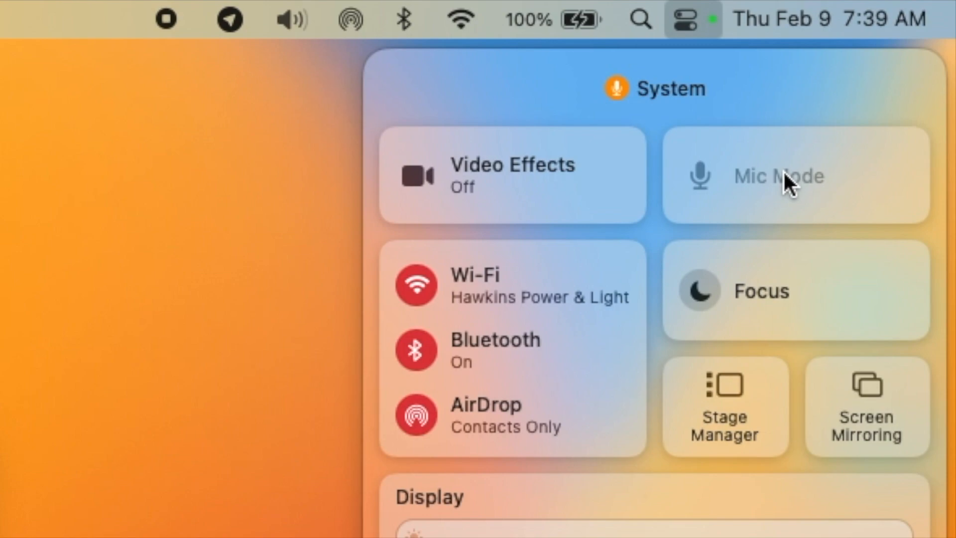
click(793, 177)
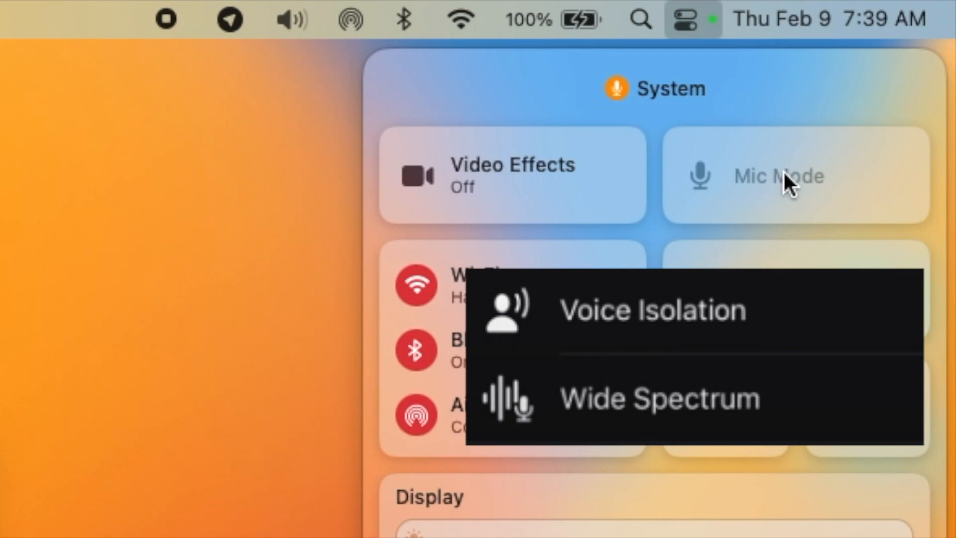
click(793, 176)
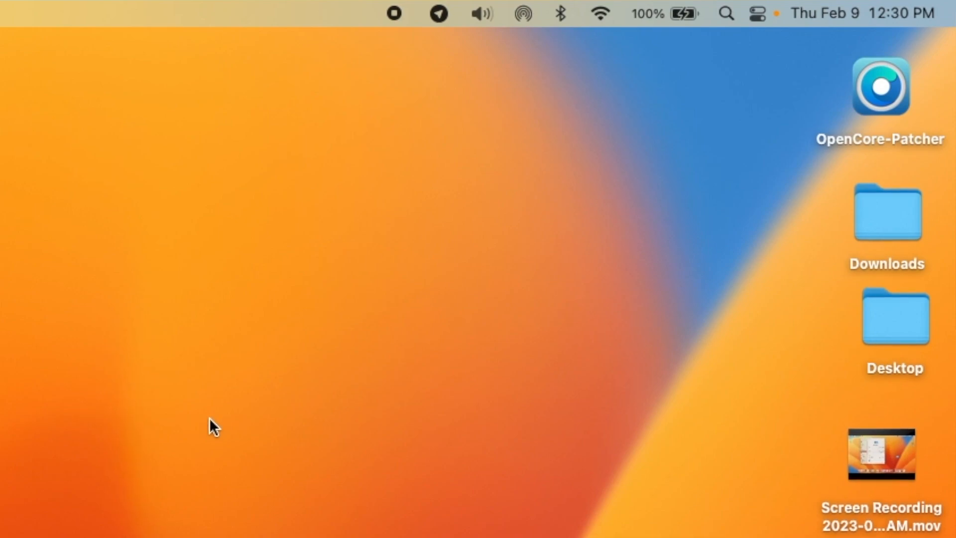
mouse_move(203, 431)
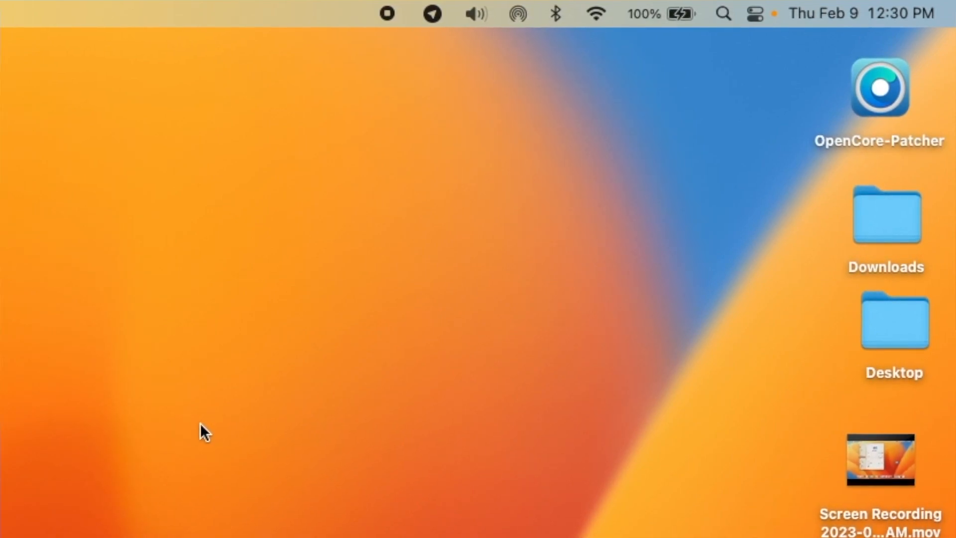